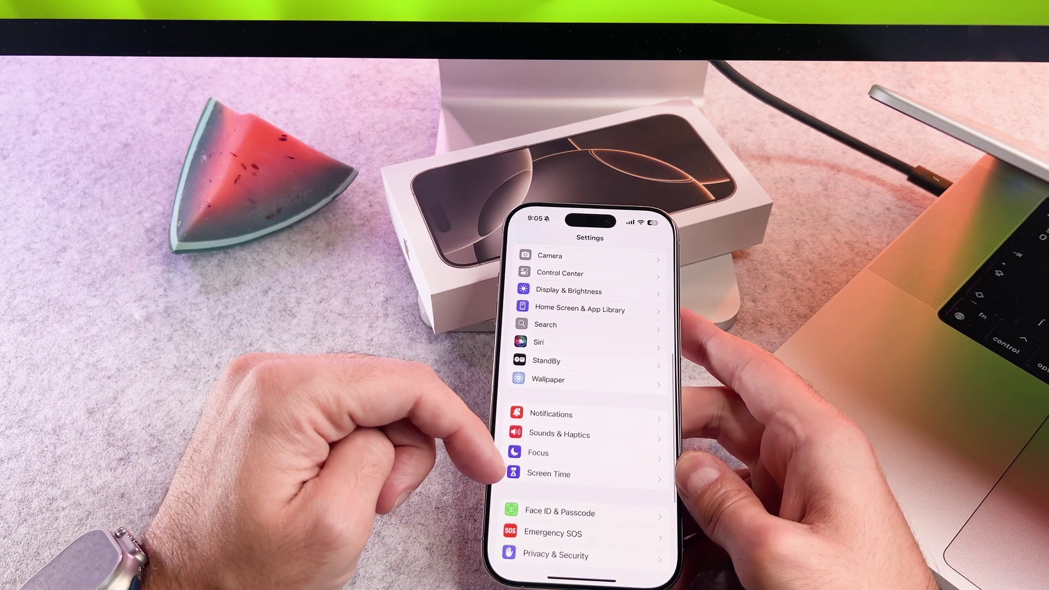
Step: Go into Sounds & Haptics and its Keyboard Feedback page showing Sound and Haptic both on
{"action": "left_click", "coordinate": [558, 433]}
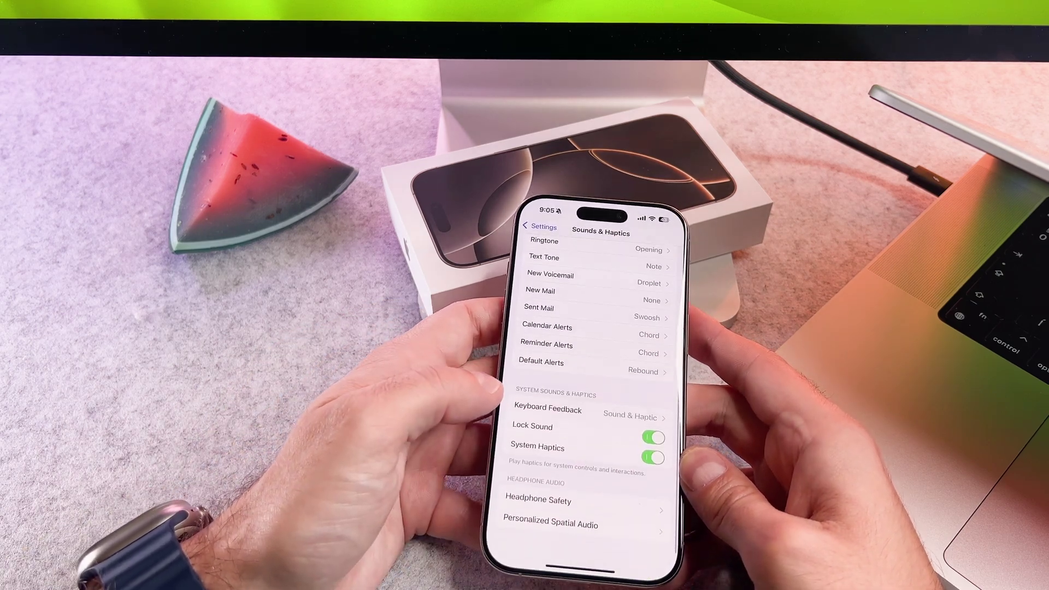
{"action": "left_click", "coordinate": [547, 409]}
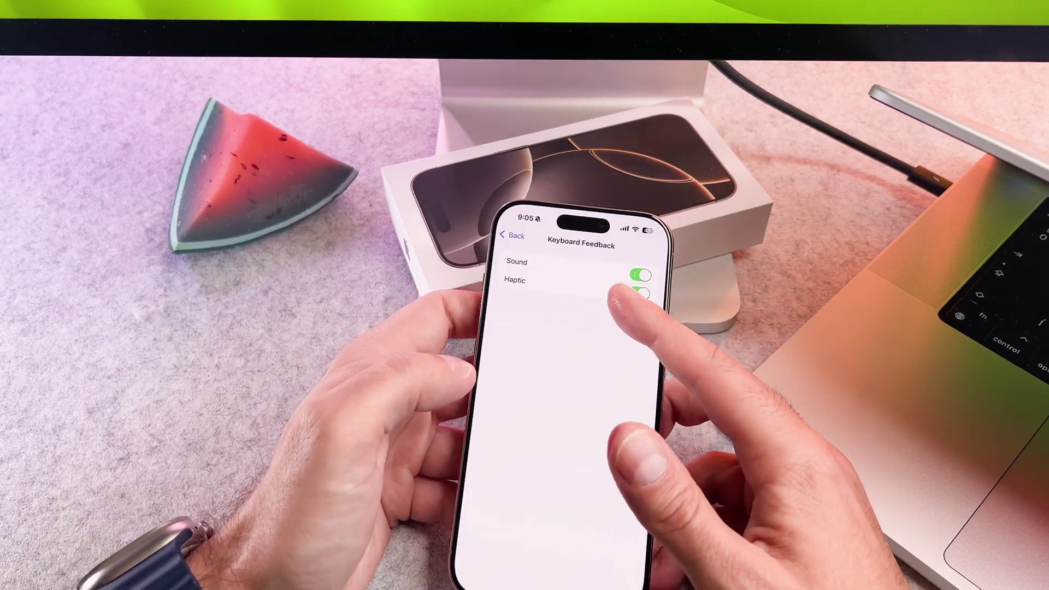